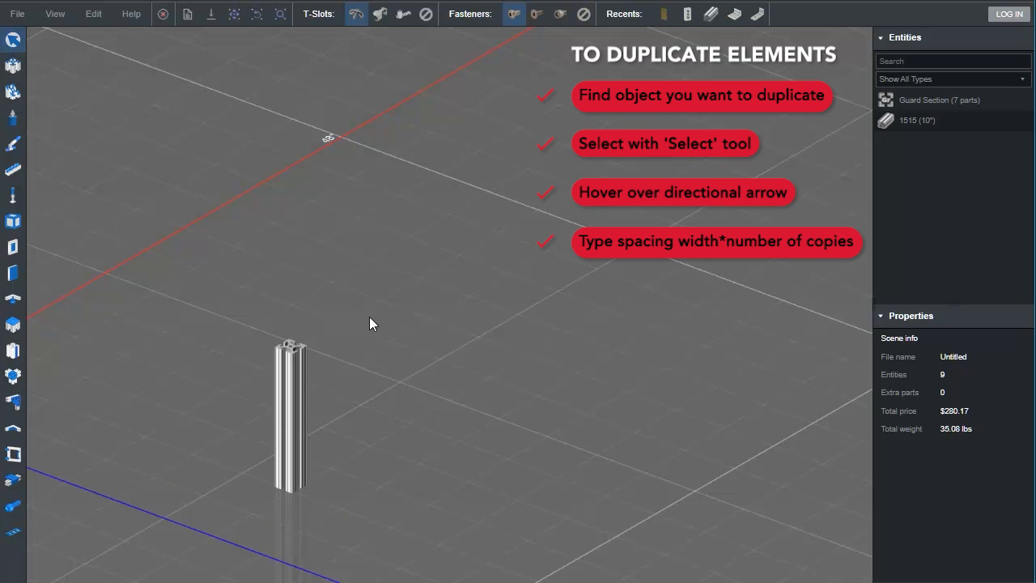
Select the 10-inch 1515 post and create three copies spaced 1.5 inches apart
left_click(292, 413)
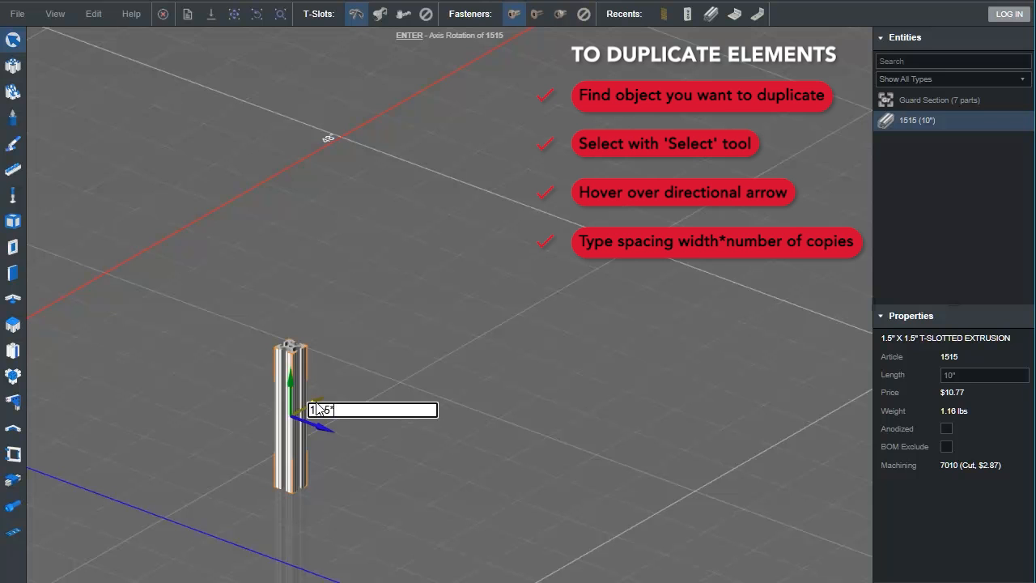
type("*3")
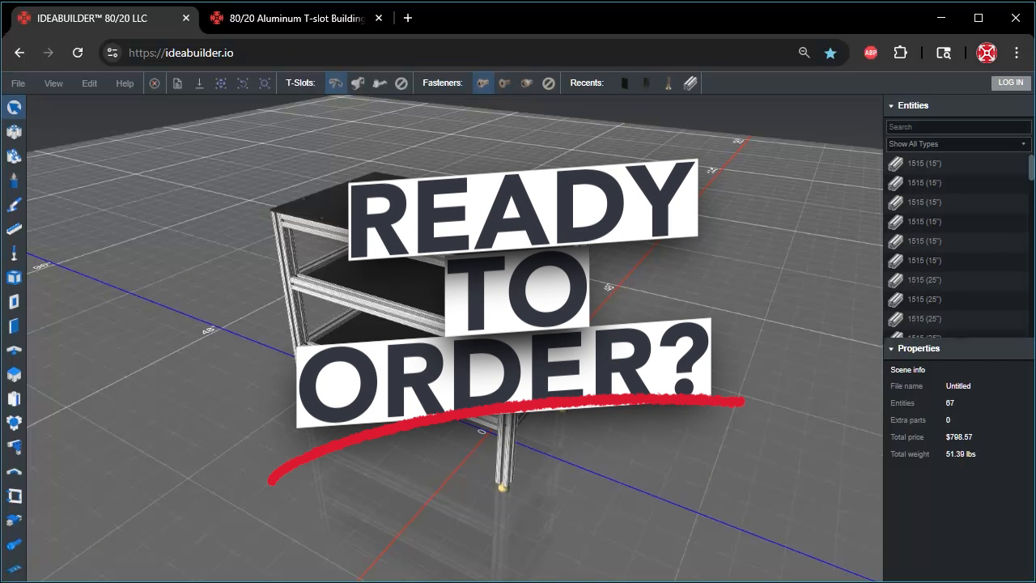
Download the three-shelf table's documentation PDF from the File menu
left_click(1010, 83)
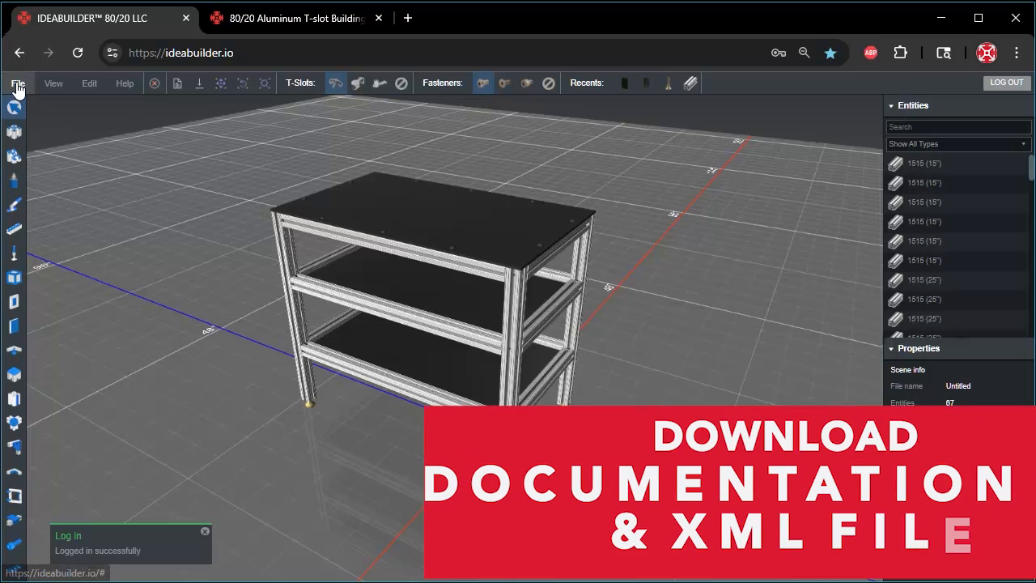
left_click(18, 82)
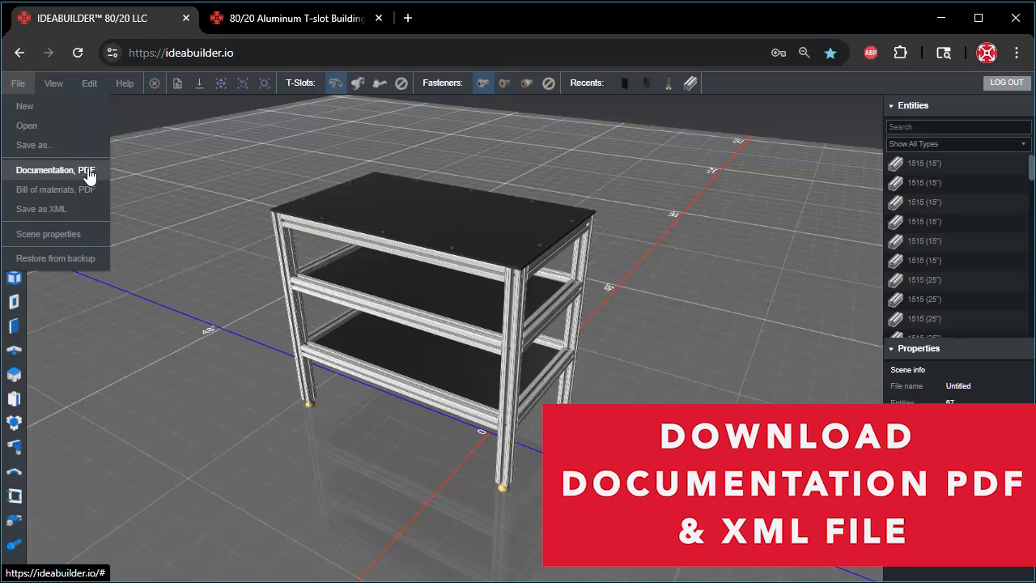
left_click(55, 170)
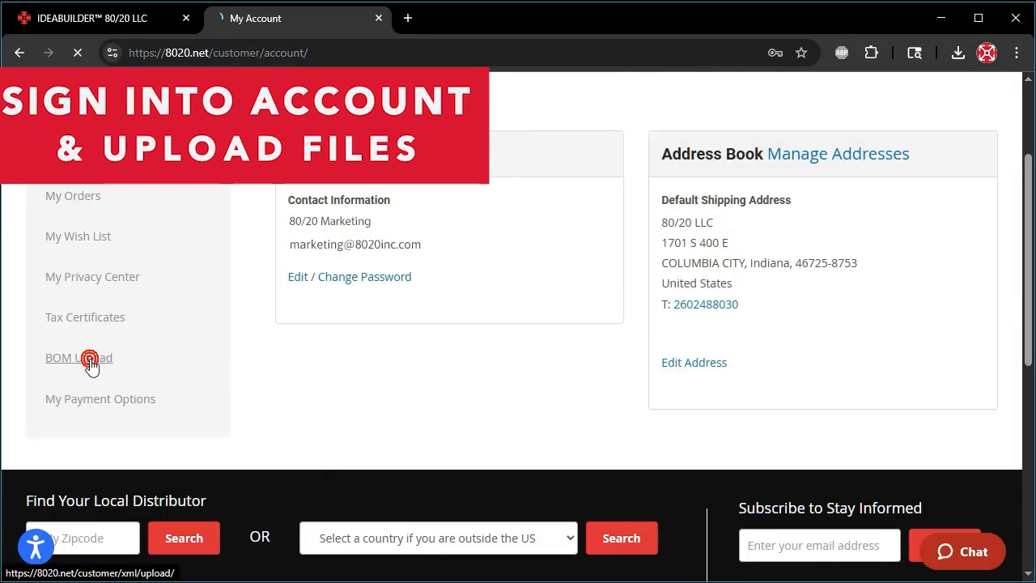
Upload the design's XML and documentation PDF through BOM Upload and create the cart
left_click(78, 357)
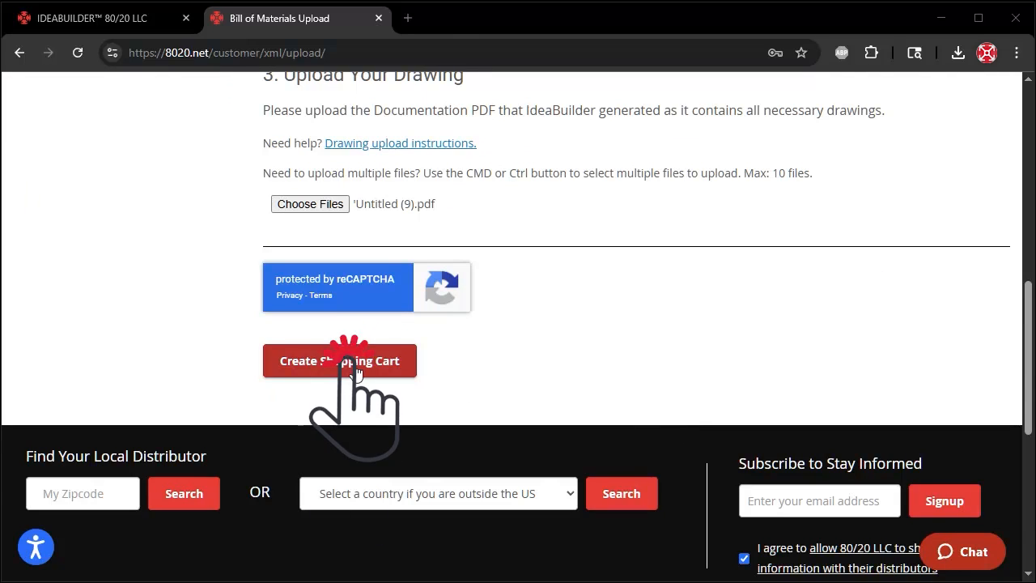
left_click(339, 360)
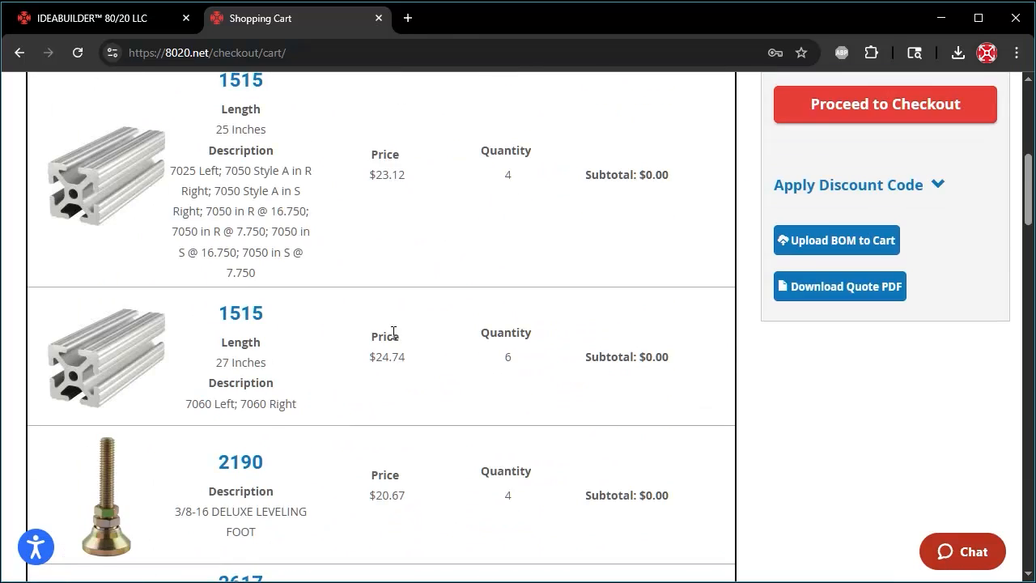